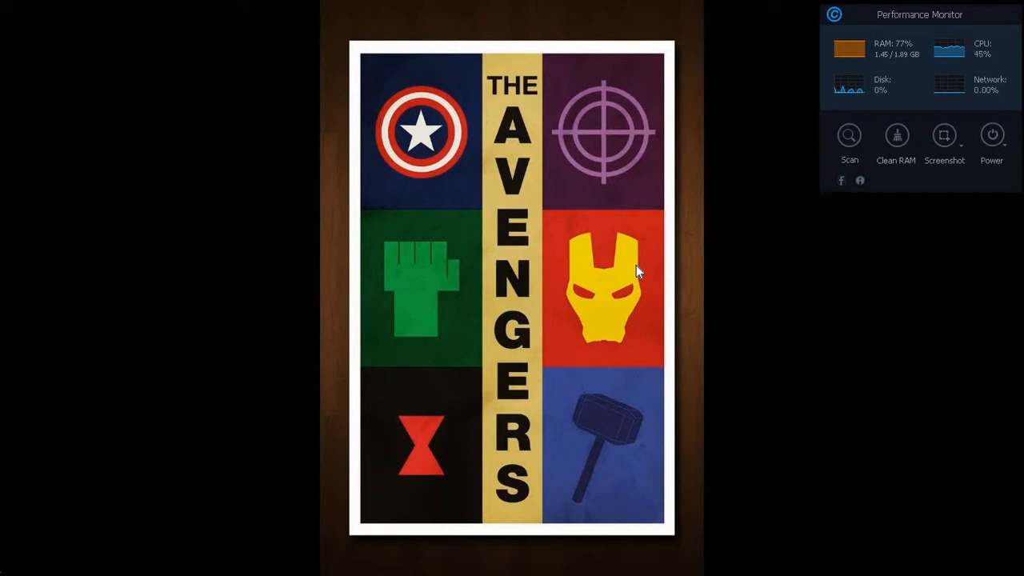
mouse_move(590, 246)
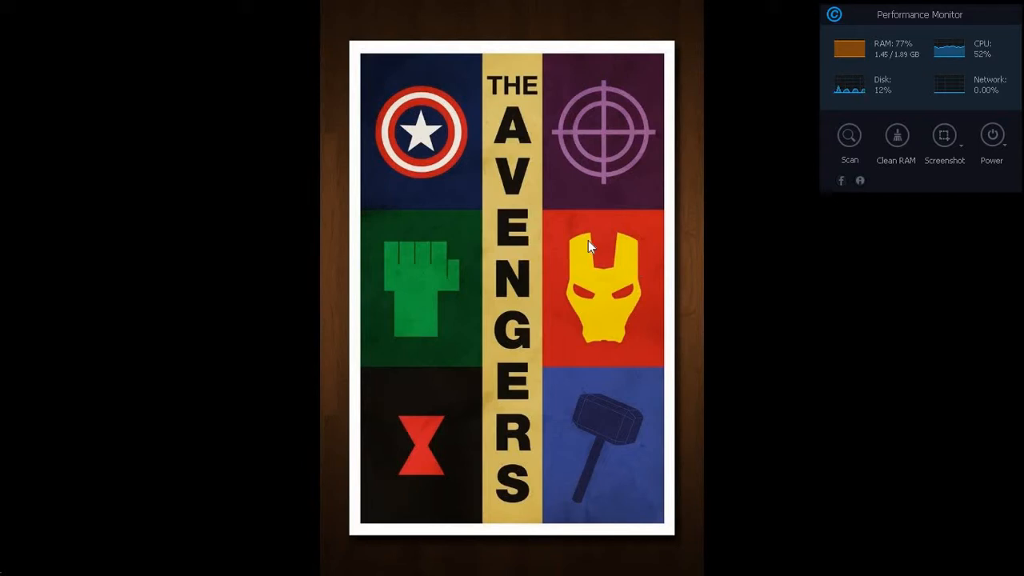
mouse_move(26, 181)
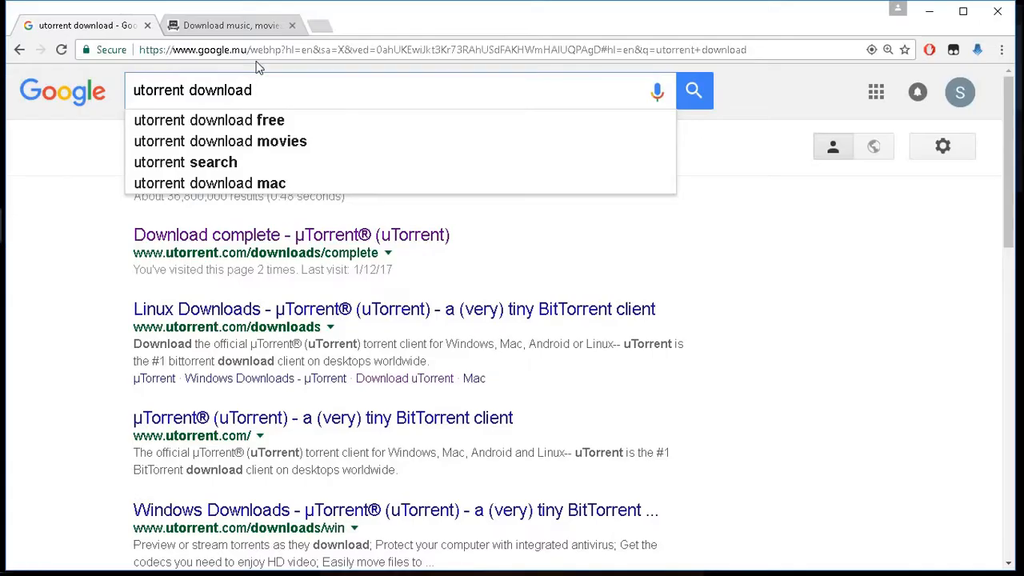
mouse_move(268, 80)
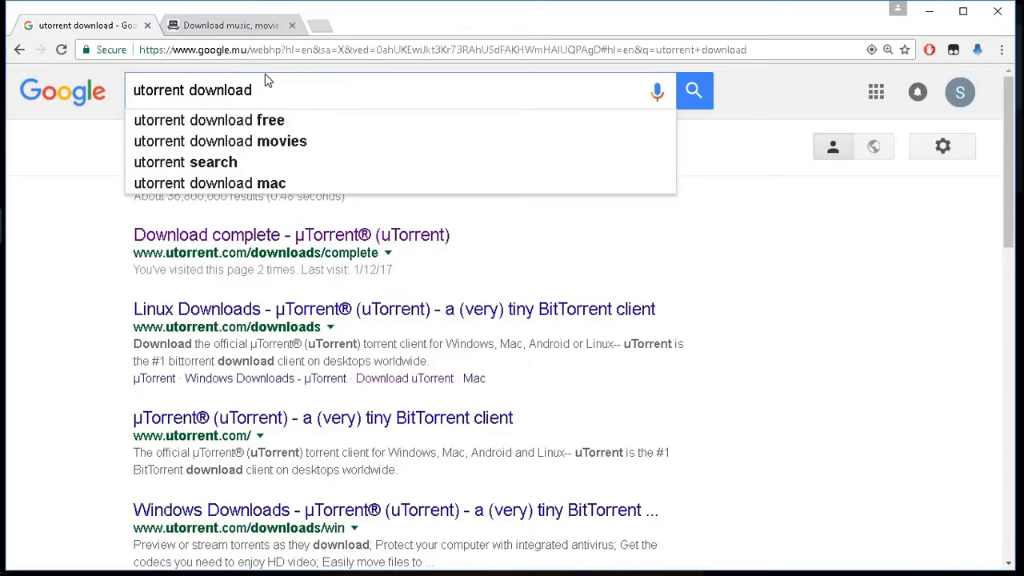
mouse_move(288, 240)
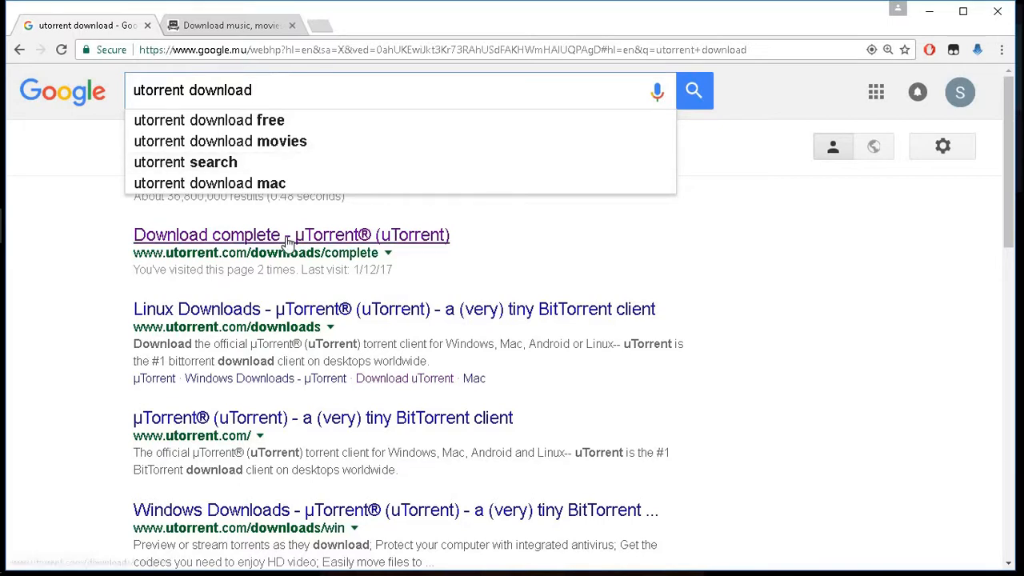
Step: Open the 'Download complete - µTorrent' result to get the uTorrent installer
left_click(209, 235)
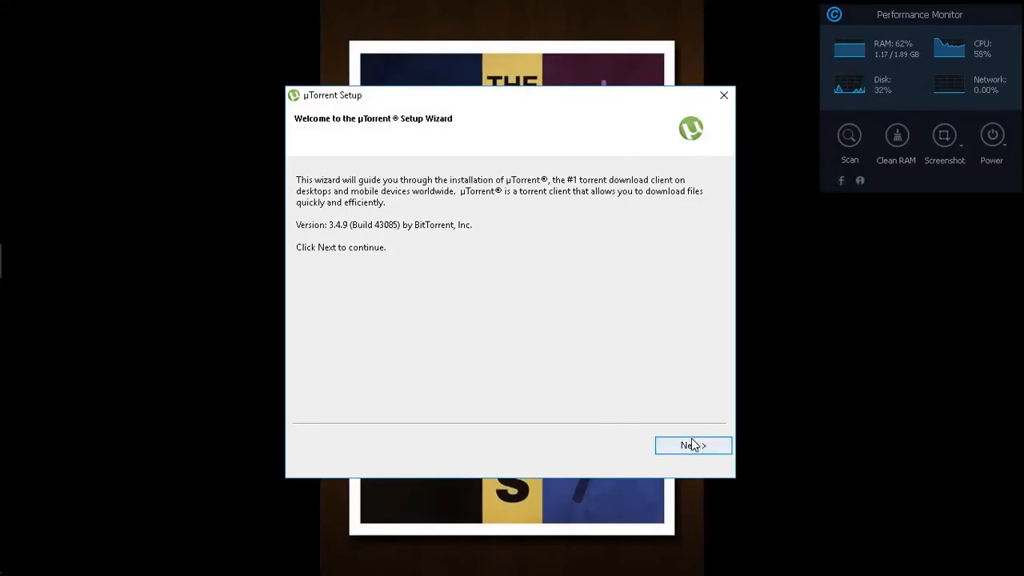
Step: Install uTorrent 3.4.9 keeping default shortcuts, firewall exception and torrent/magnet associations
left_click(693, 446)
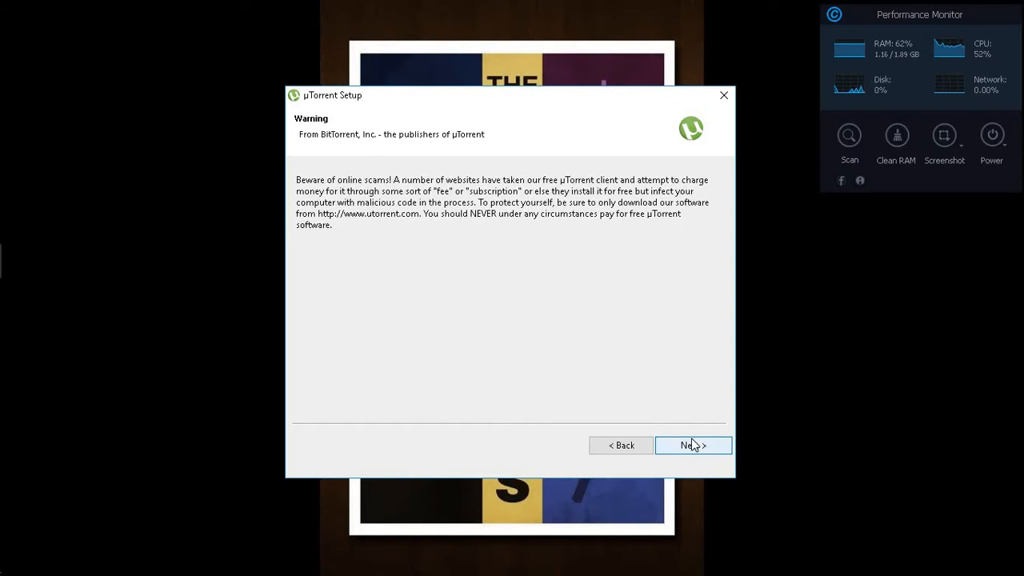
left_click(693, 445)
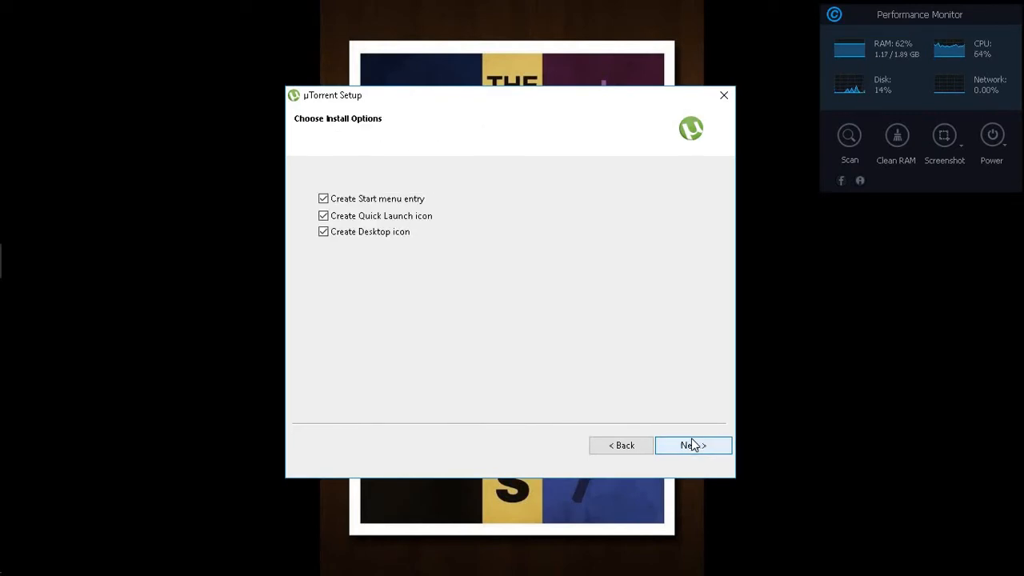
left_click(693, 445)
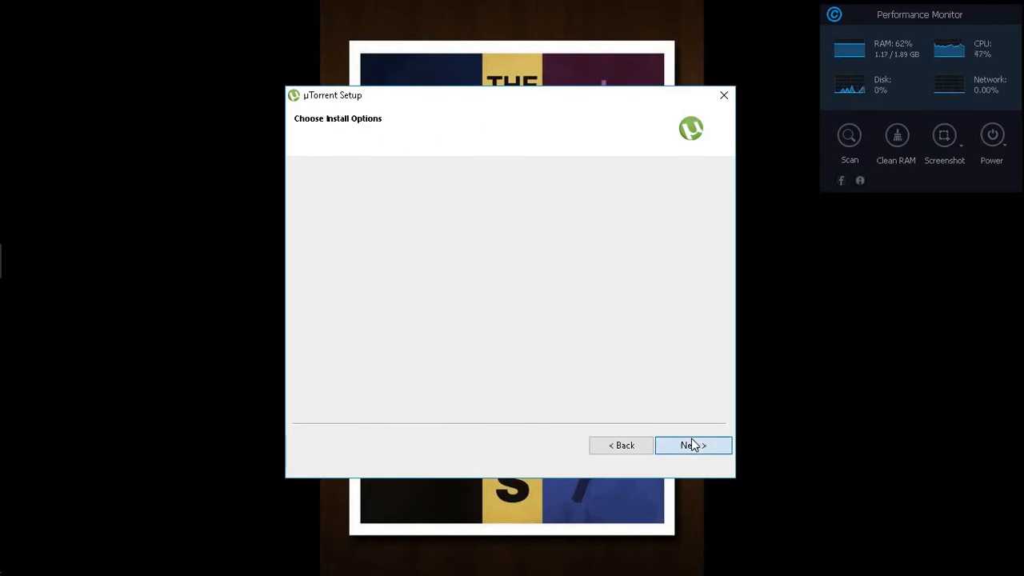
left_click(693, 445)
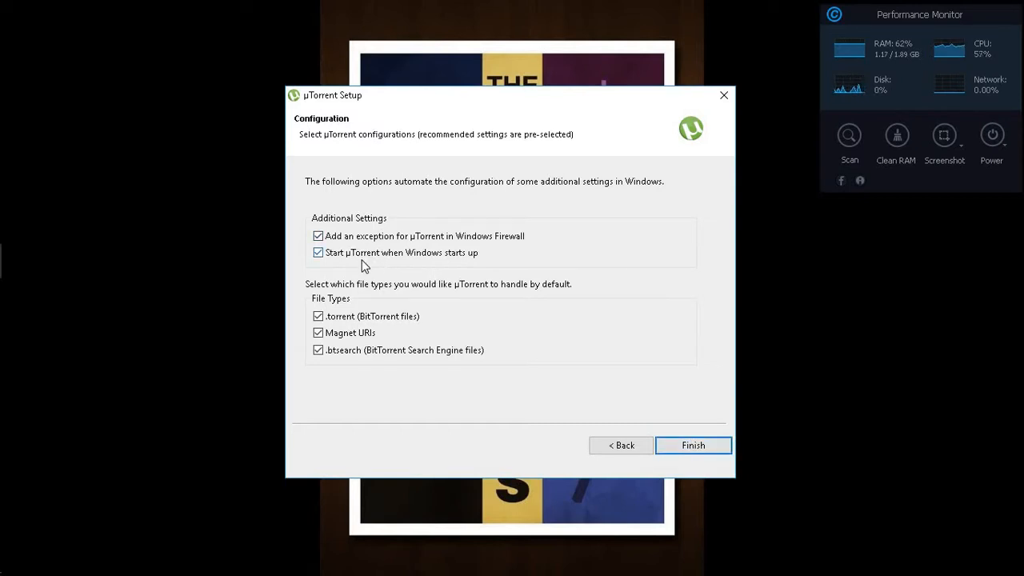
mouse_move(720, 458)
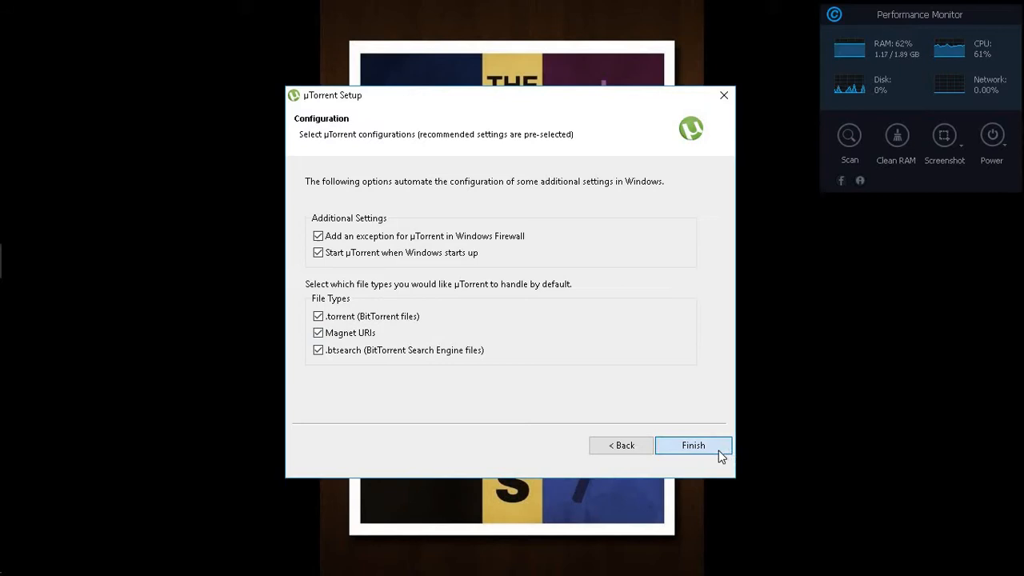
left_click(694, 445)
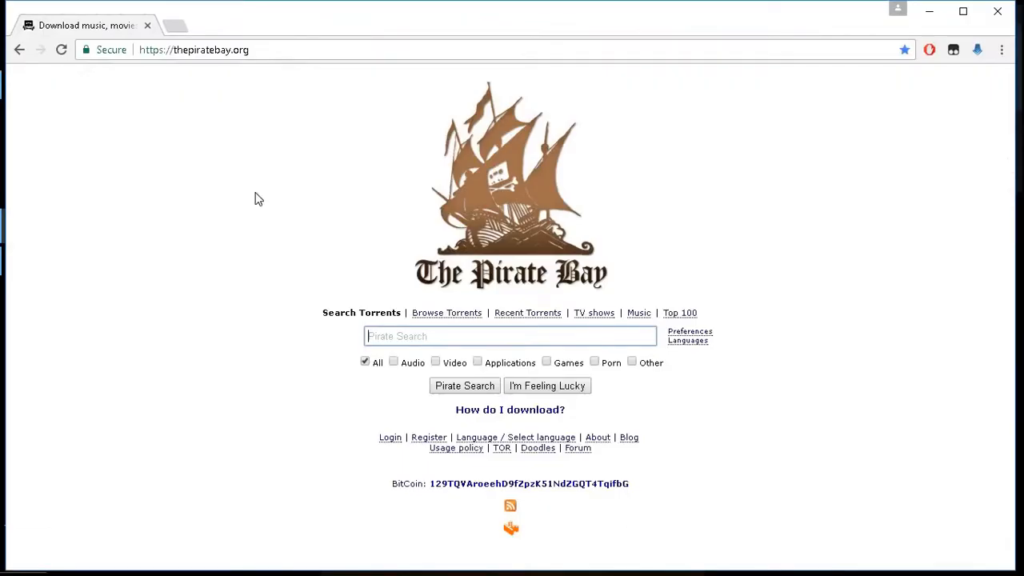
mouse_move(292, 107)
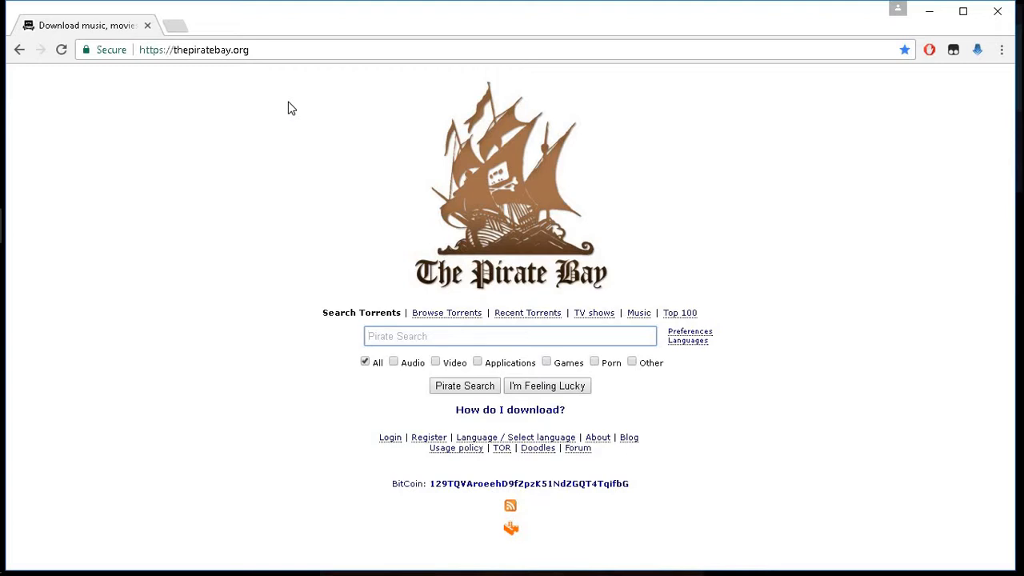
mouse_move(672, 206)
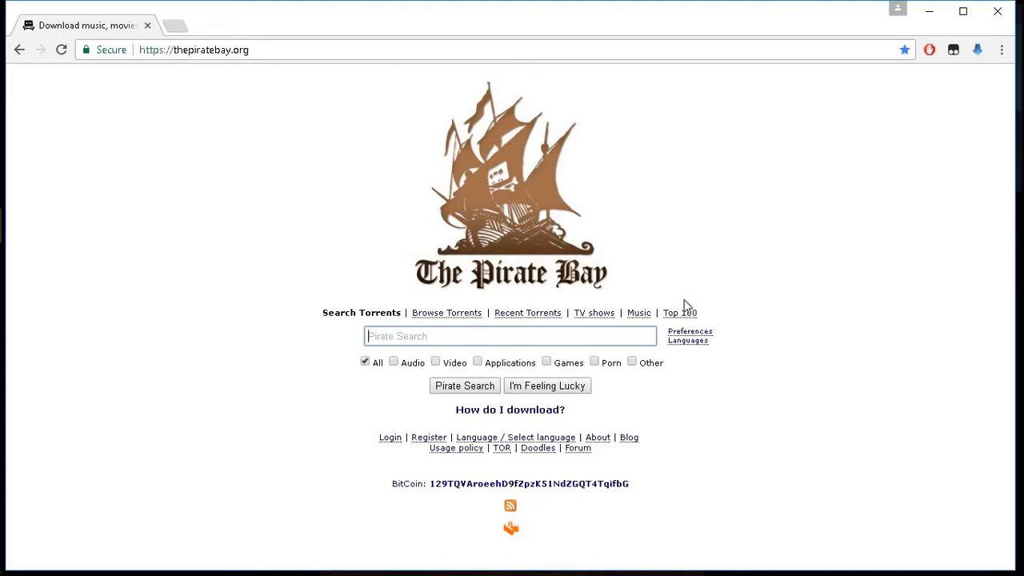
Step: Show Top 100 TV shows and right-click the Agents of S.H.I.E.L.D. S04E09 magnet link
left_click(680, 313)
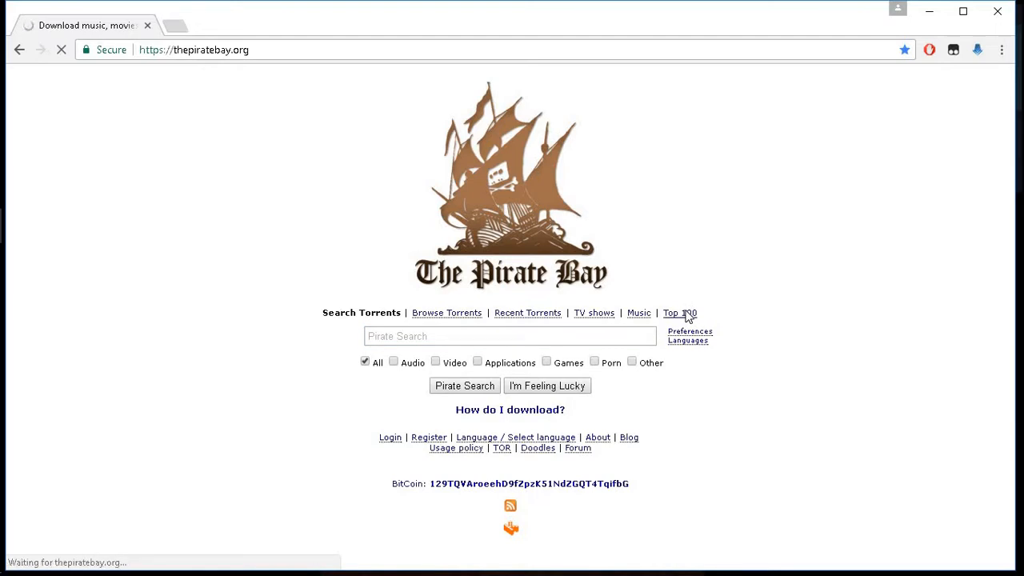
left_click(680, 313)
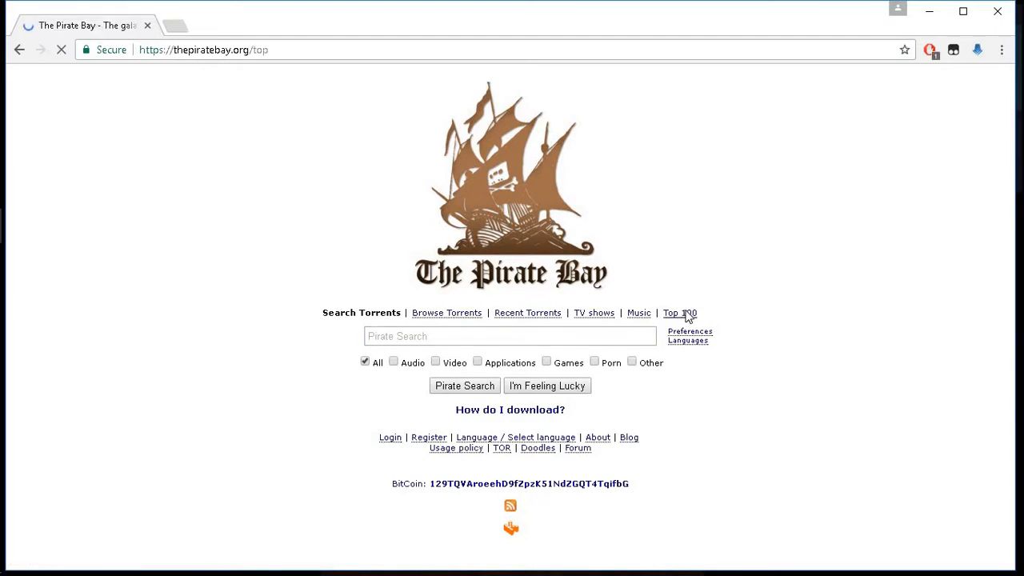
left_click(679, 313)
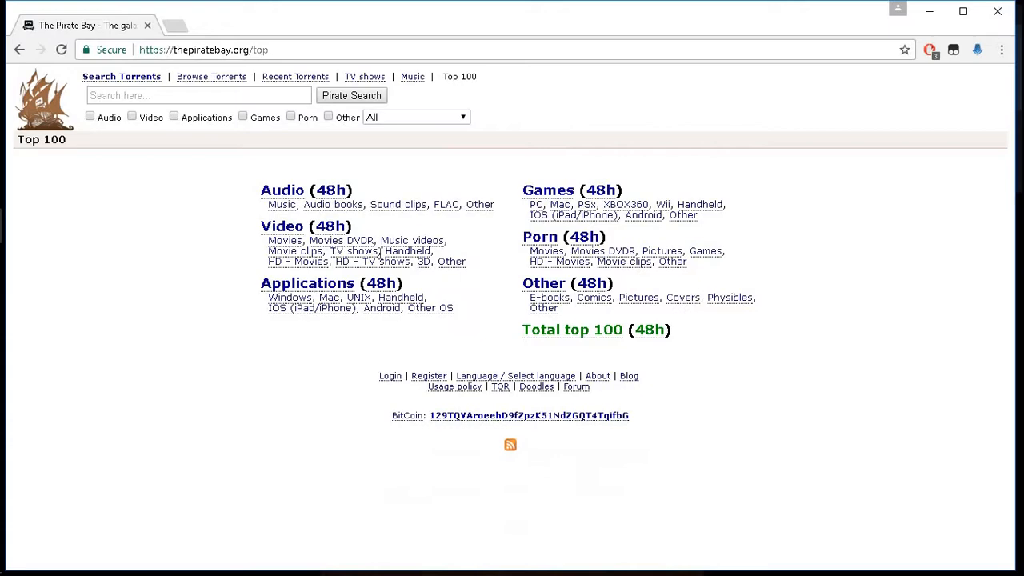
mouse_move(348, 251)
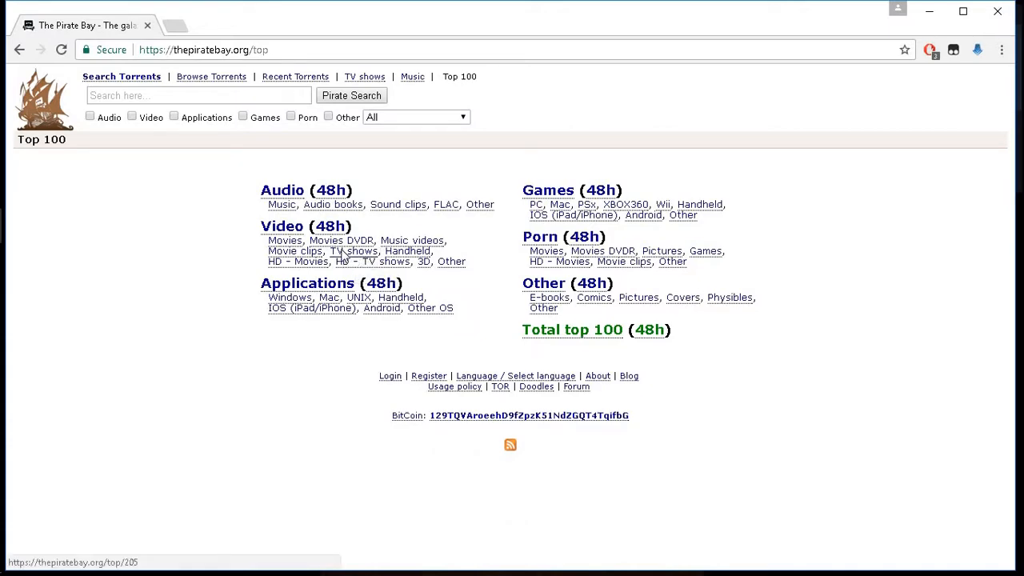
left_click(356, 251)
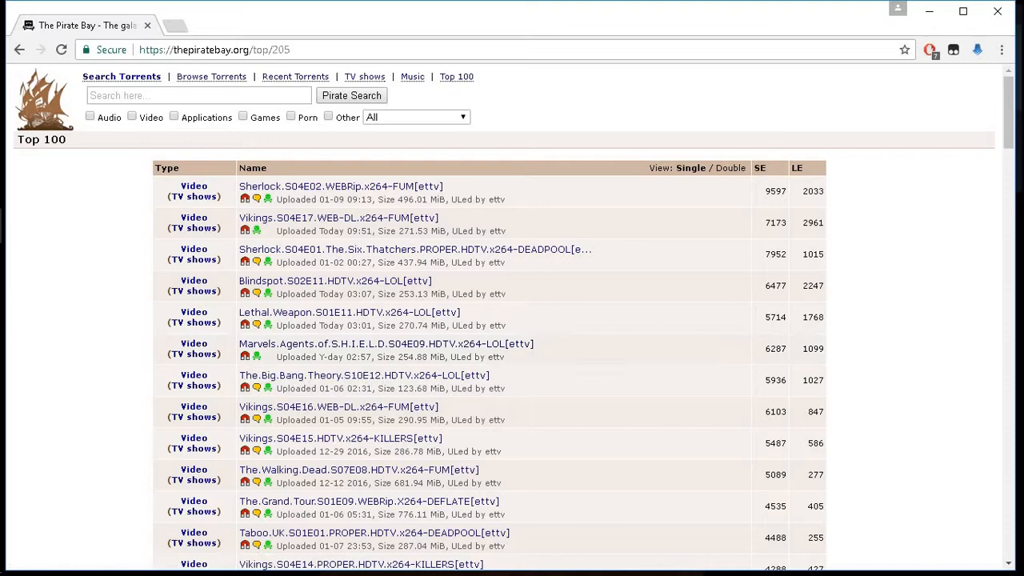
mouse_move(248, 358)
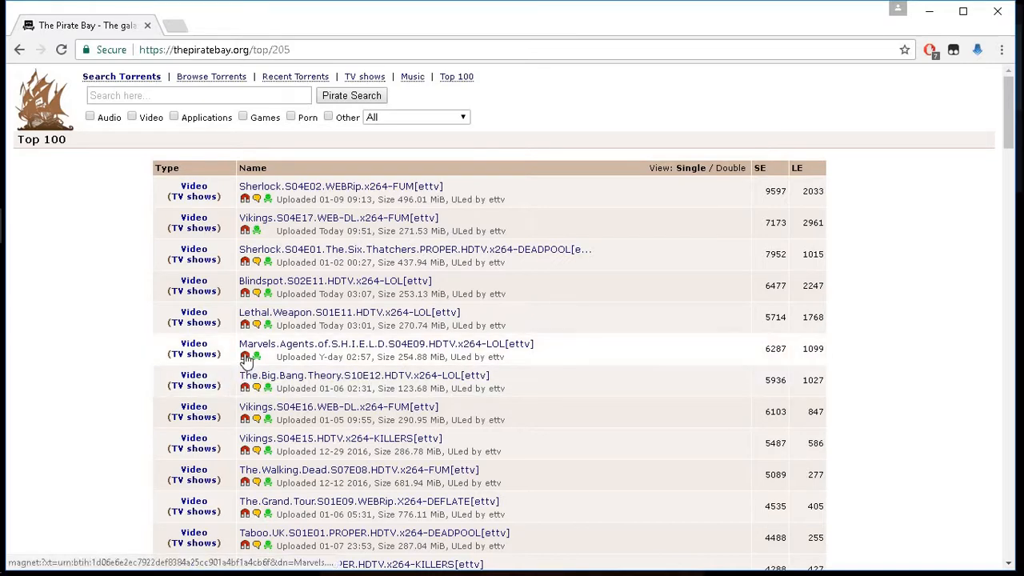
right_click(245, 357)
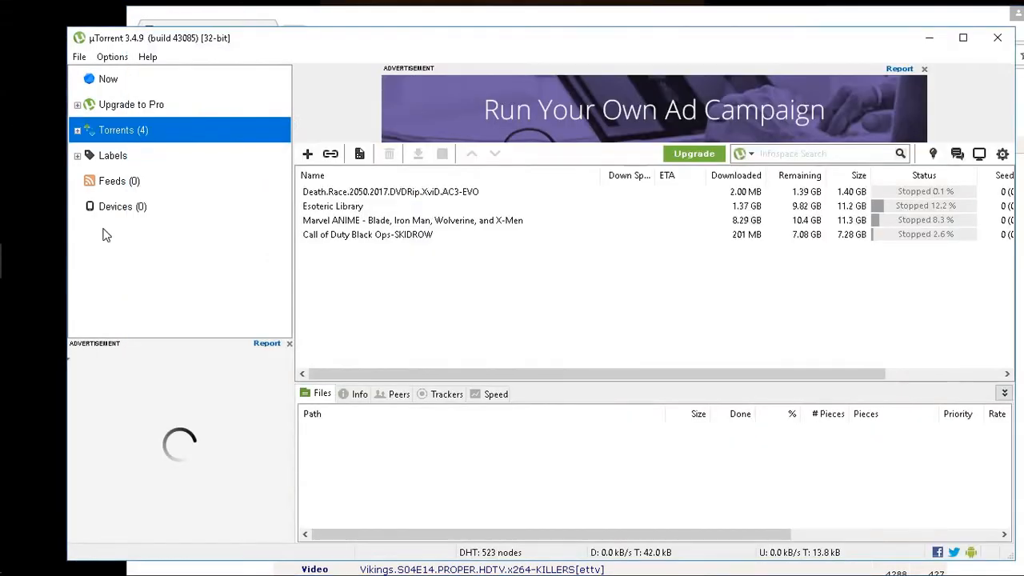
Step: Add the S04E09 magnet link via Add Torrent from URL, downloading to Downloads
left_click(78, 57)
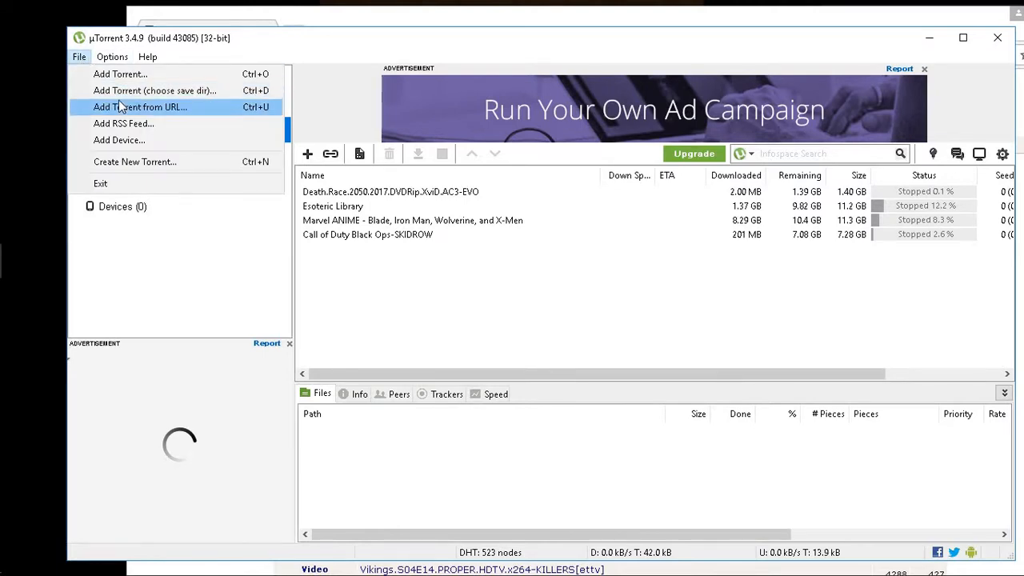
left_click(140, 107)
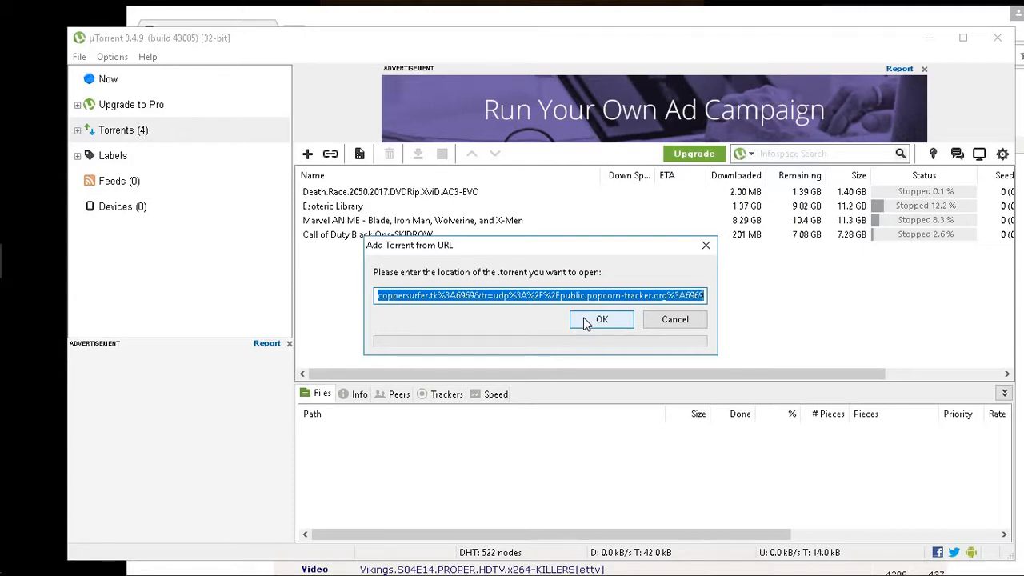
left_click(602, 320)
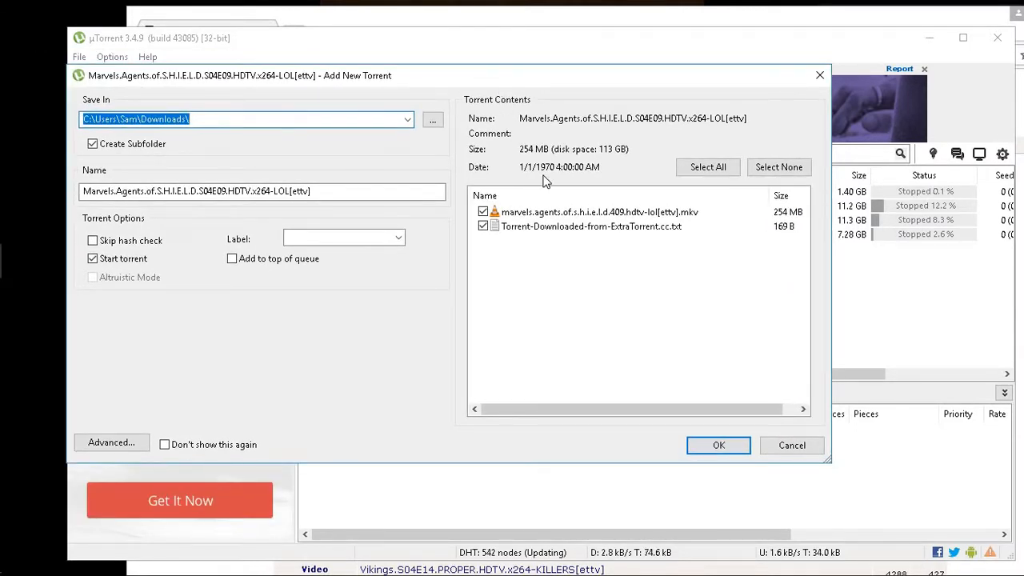
left_click(719, 445)
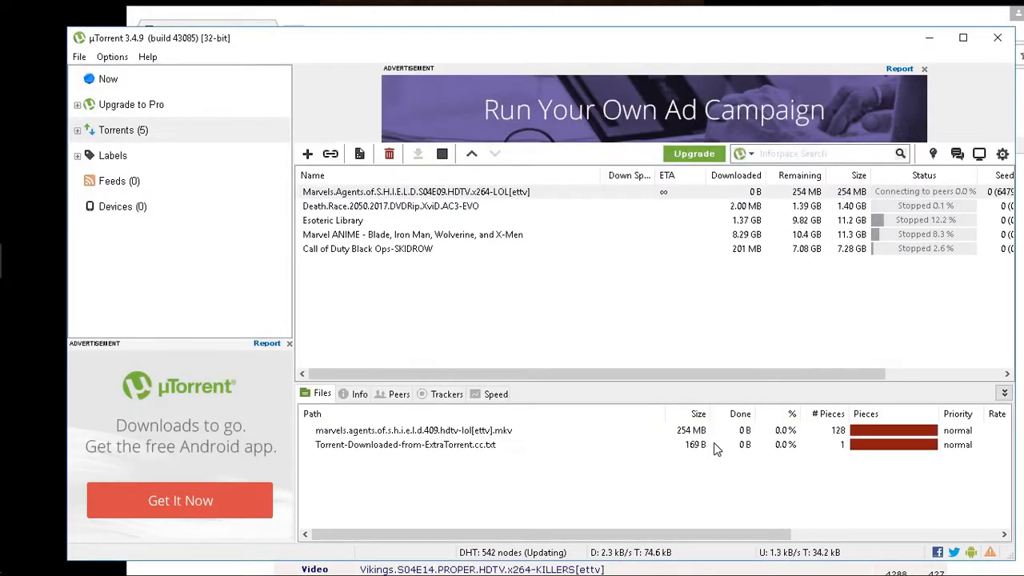